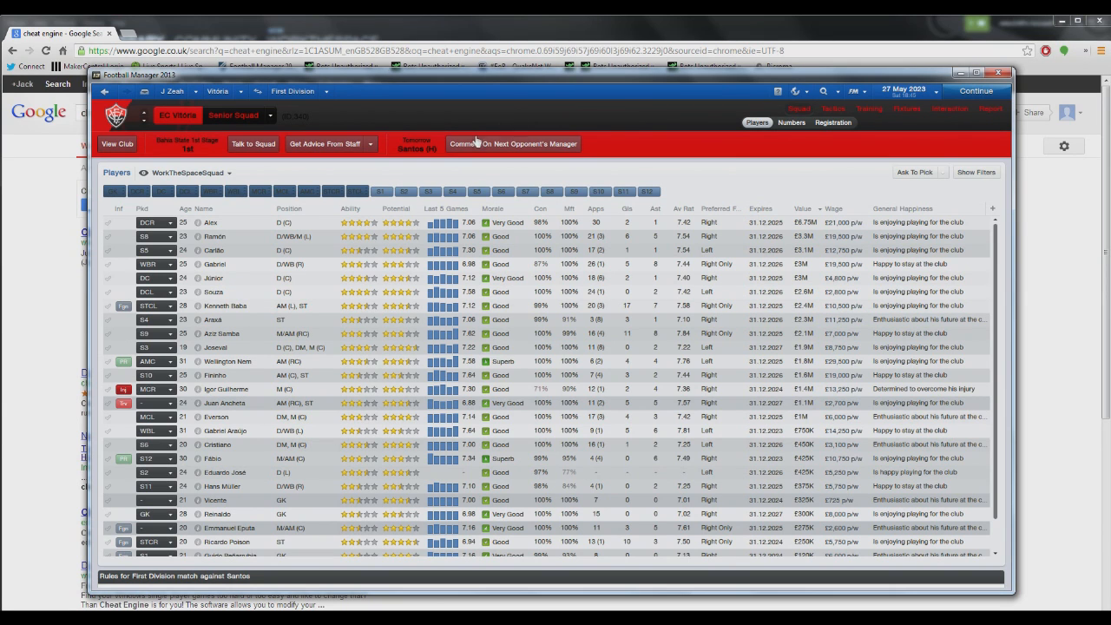
{"action": "mouse_move", "coordinate": [459, 115]}
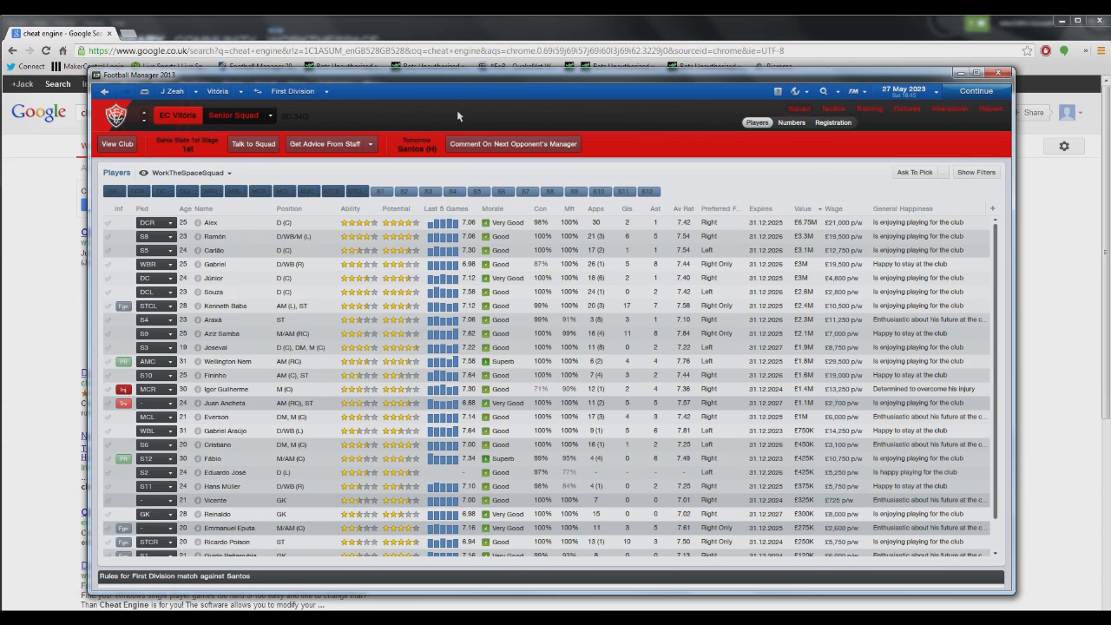
{"action": "mouse_move", "coordinate": [443, 120]}
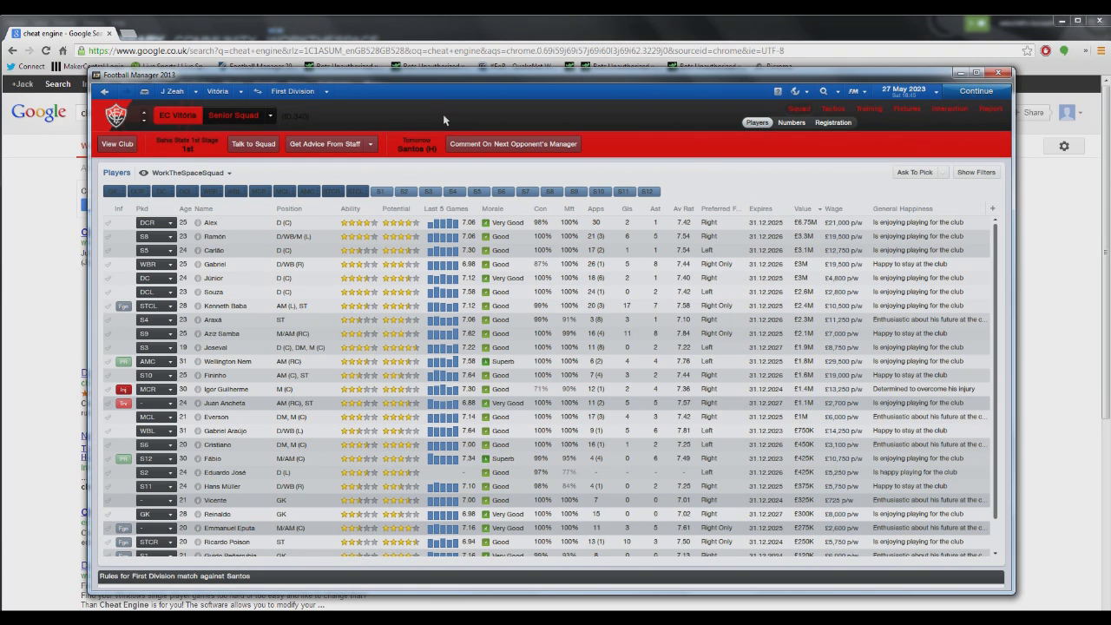
{"action": "mouse_move", "coordinate": [475, 112]}
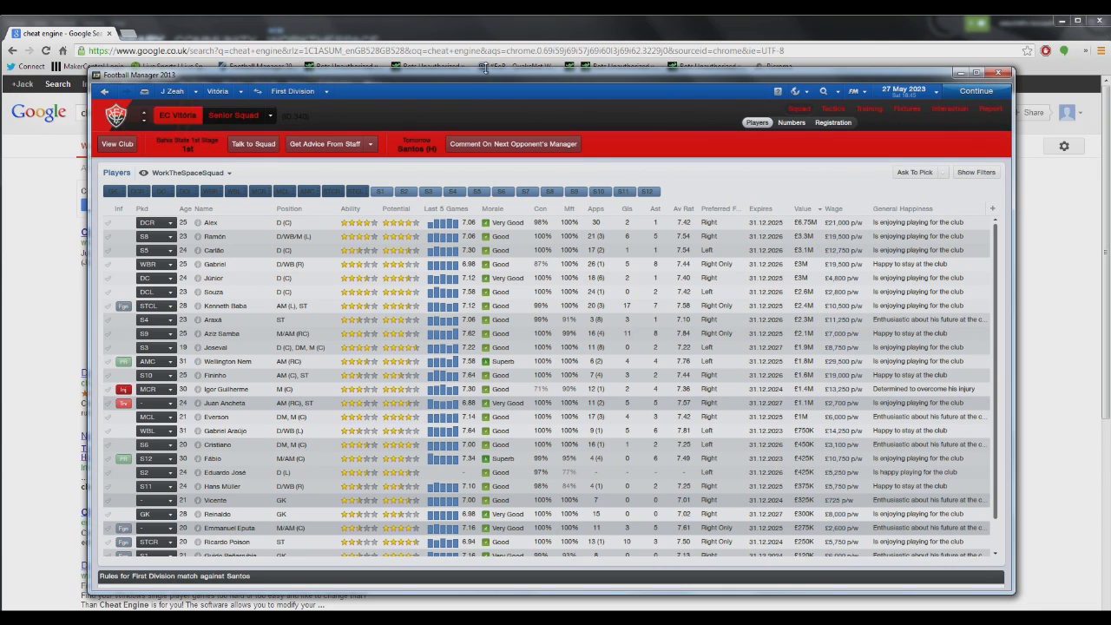
{"action": "mouse_move", "coordinate": [549, 122]}
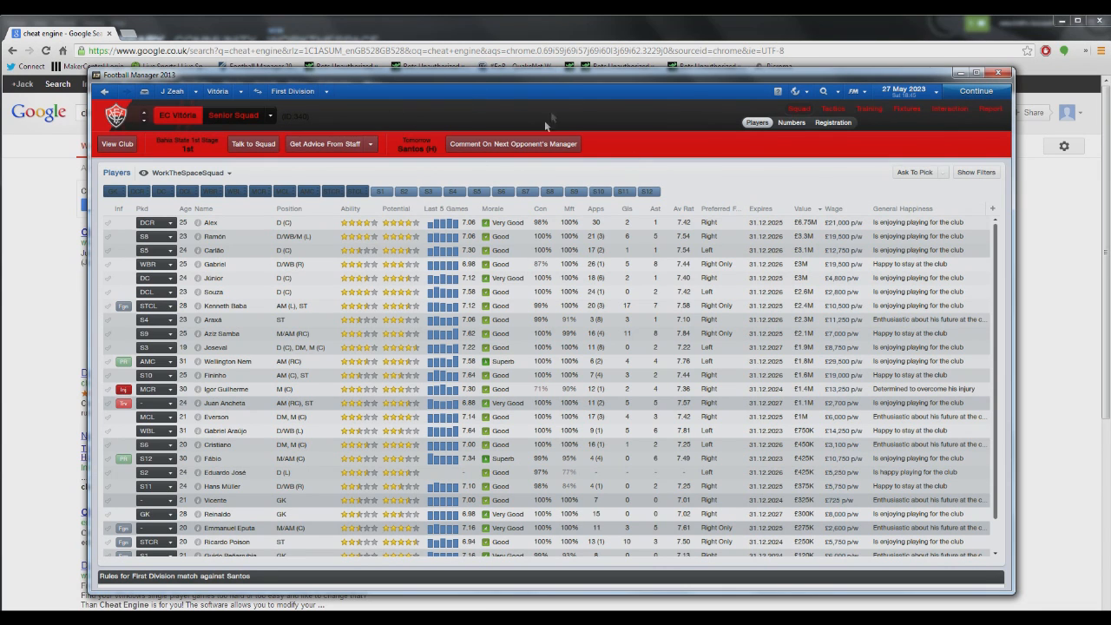
{"action": "mouse_move", "coordinate": [362, 106]}
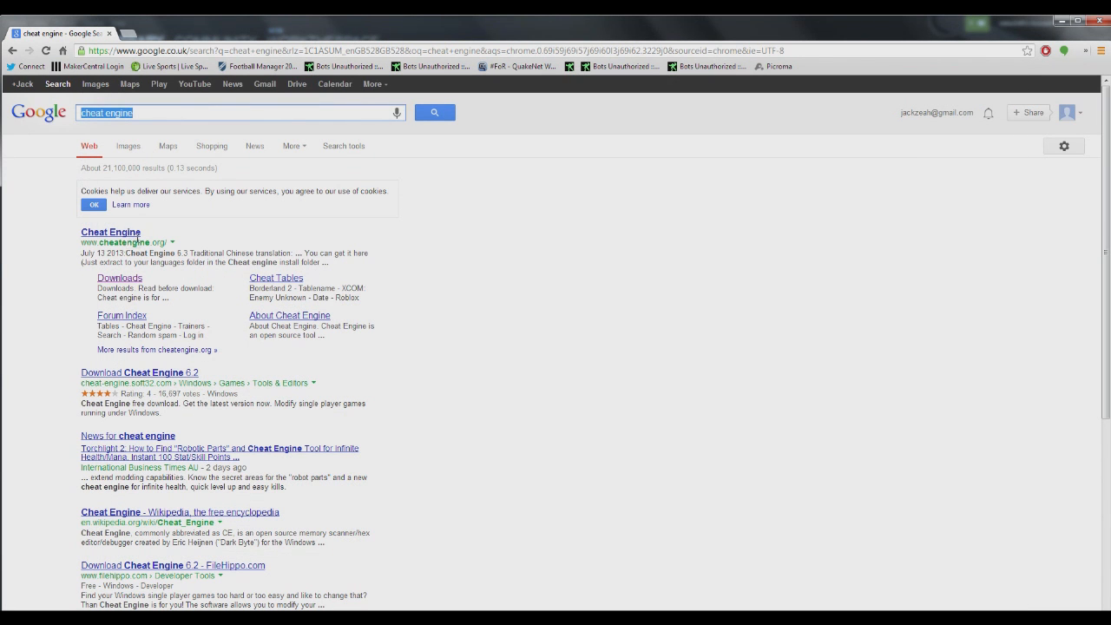
Open cheatengine.org from the Cheat Engine search result in Chrome
{"action": "left_click", "coordinate": [111, 231]}
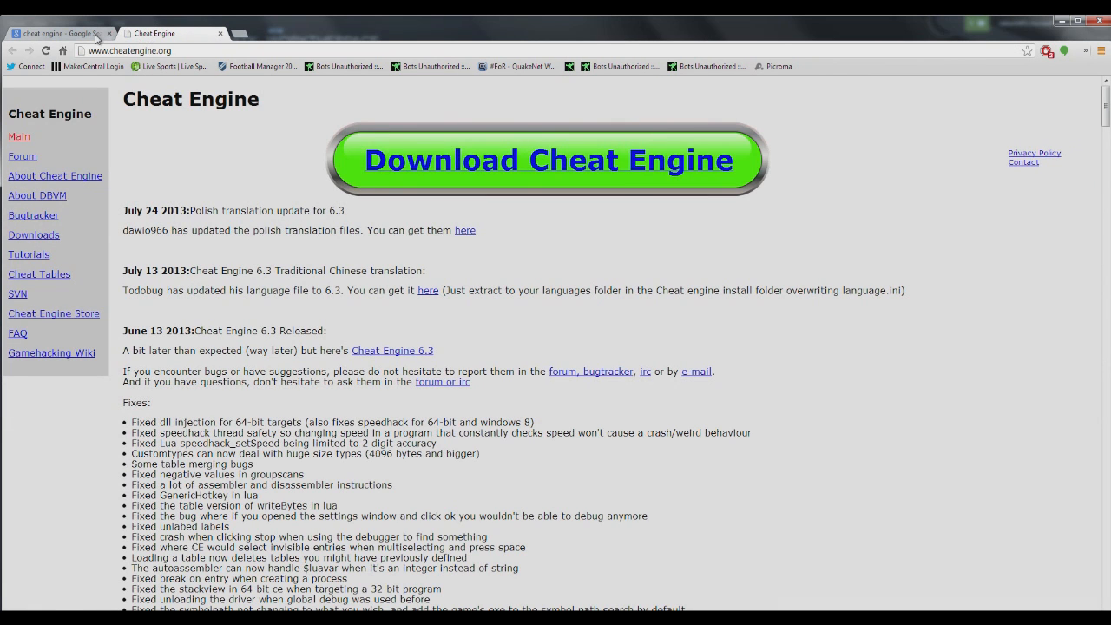
{"action": "mouse_move", "coordinate": [533, 188]}
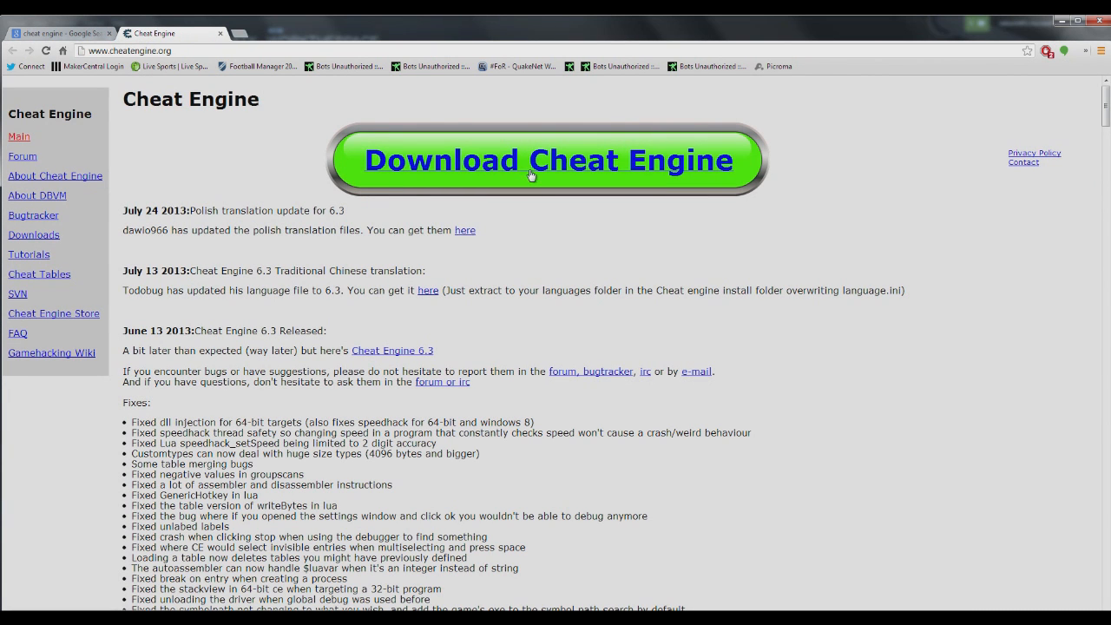
{"action": "mouse_move", "coordinate": [199, 32]}
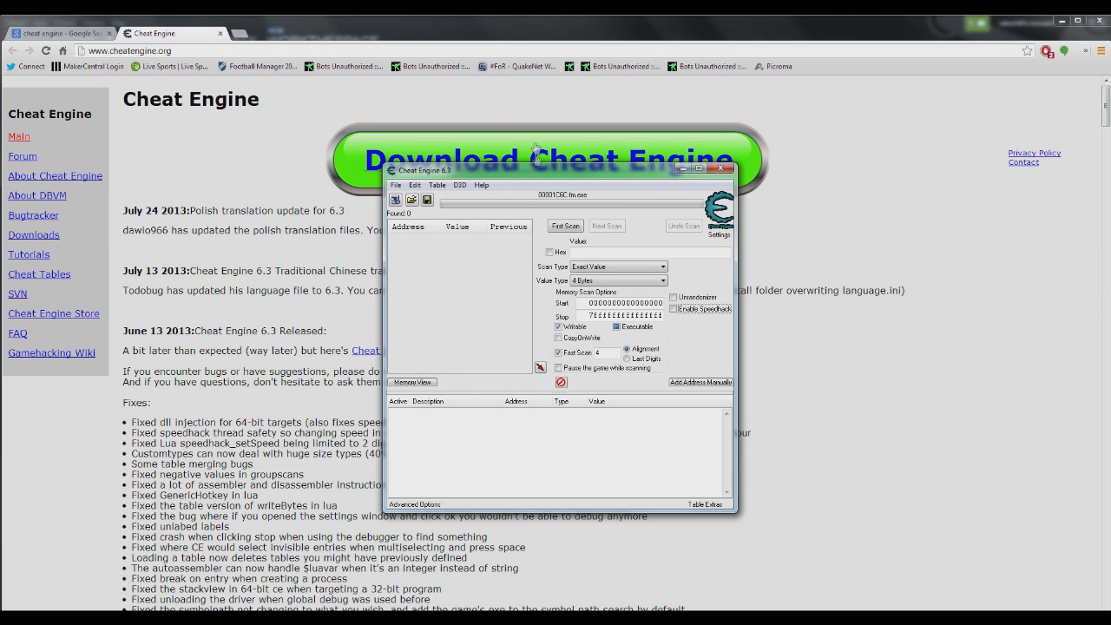
Move the Cheat Engine window aside, then over the Football Manager squad screen
{"action": "left_click_drag", "start_coordinate": [555, 170], "coordinate": [399, 141]}
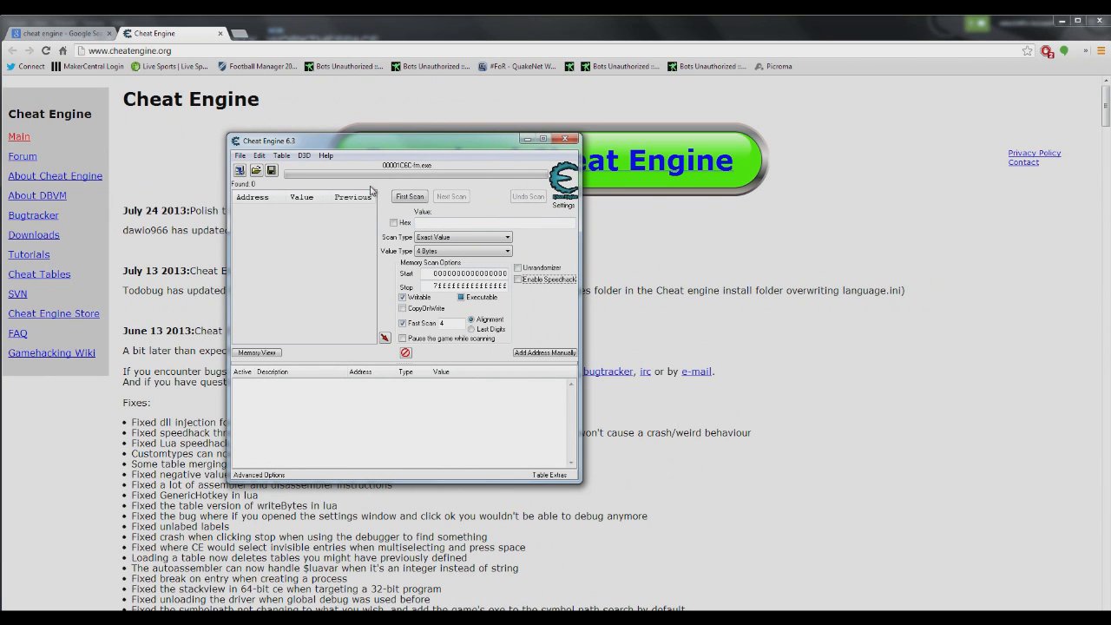
{"action": "mouse_move", "coordinate": [461, 599]}
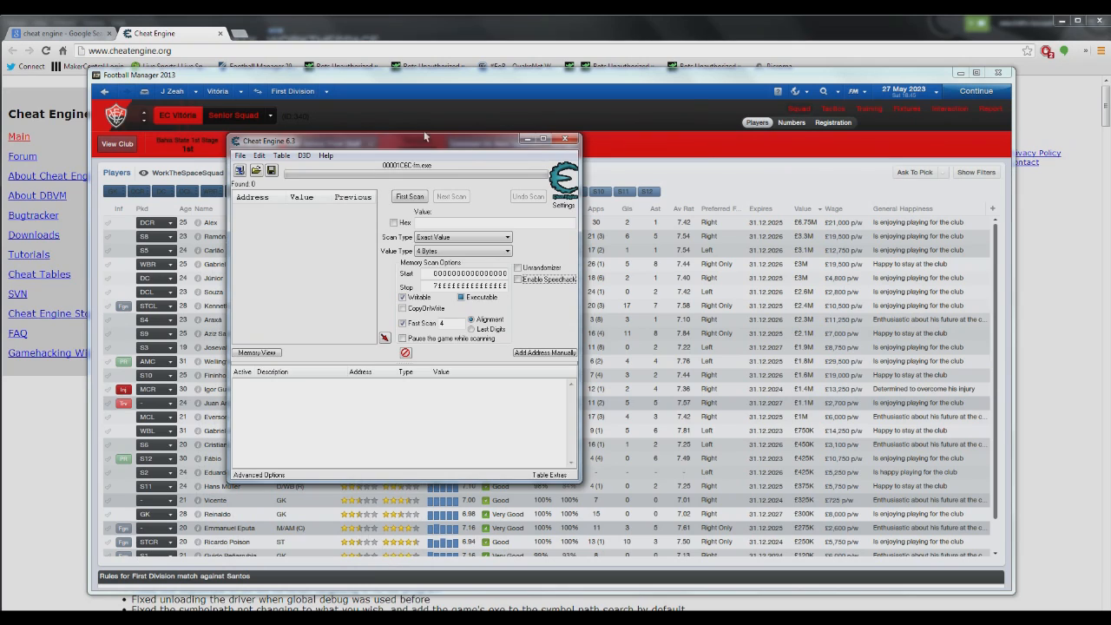
{"action": "left_click_drag", "start_coordinate": [425, 140], "coordinate": [655, 148]}
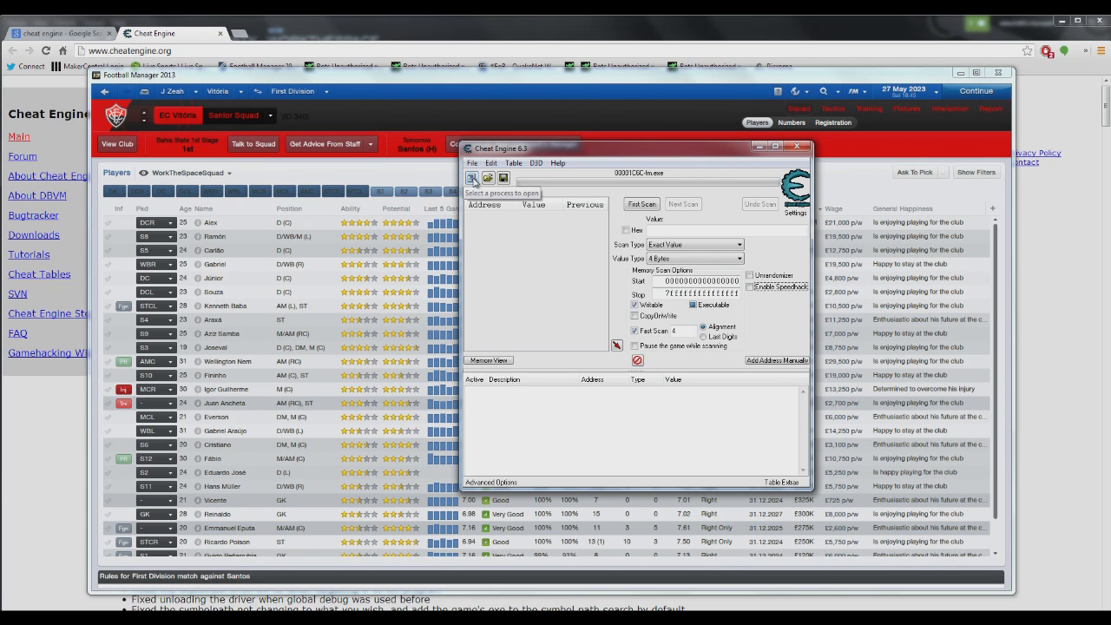
Attach Cheat Engine to fm.exe through the Process List
{"action": "left_click", "coordinate": [471, 178]}
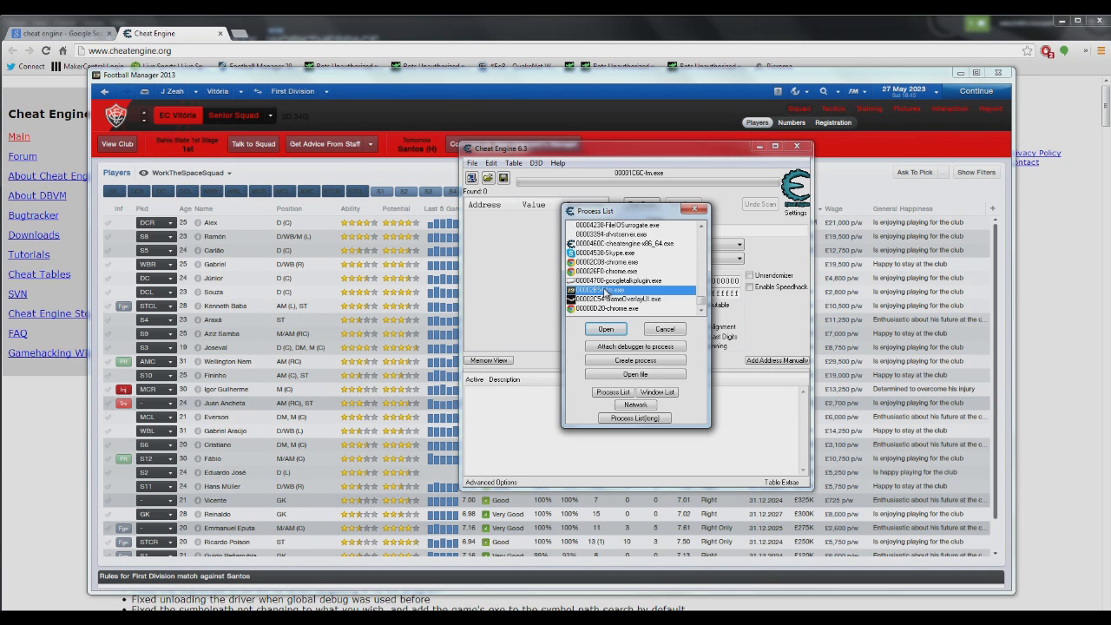
{"action": "left_click", "coordinate": [605, 328]}
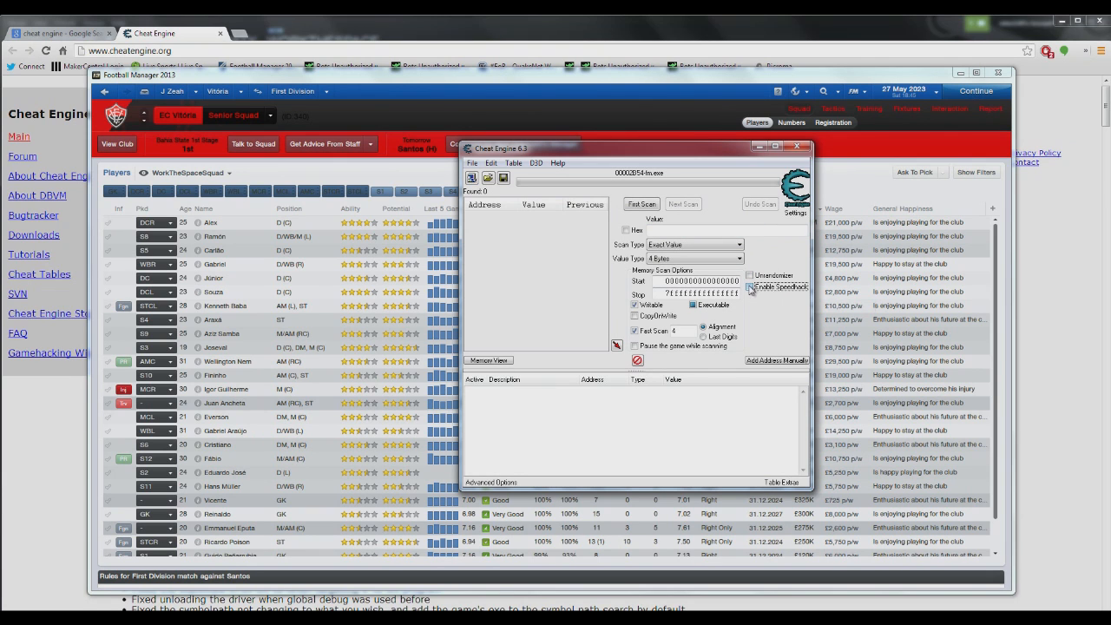
Enable Speedhack, enter a higher Speed value and apply it
{"action": "left_click", "coordinate": [748, 286]}
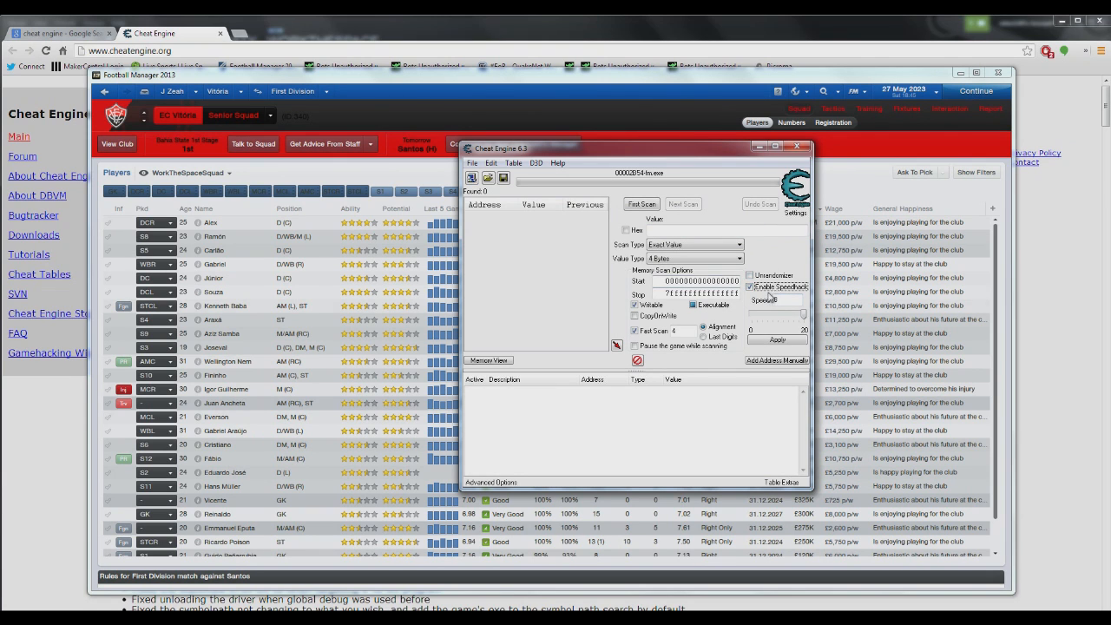
{"action": "left_click", "coordinate": [750, 286]}
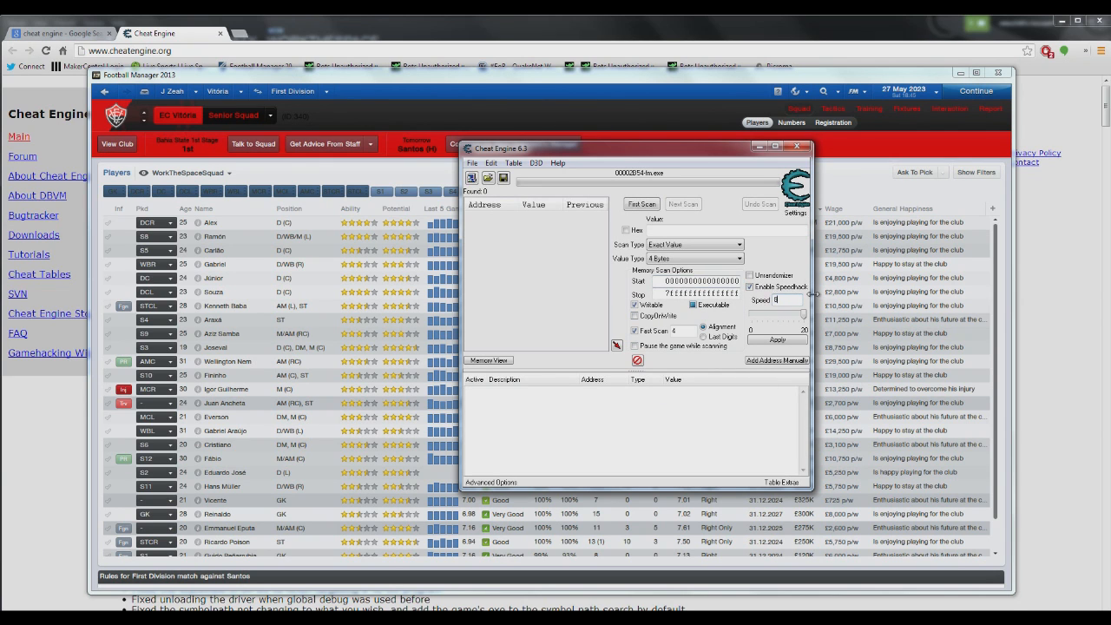
{"action": "left_click", "coordinate": [750, 287]}
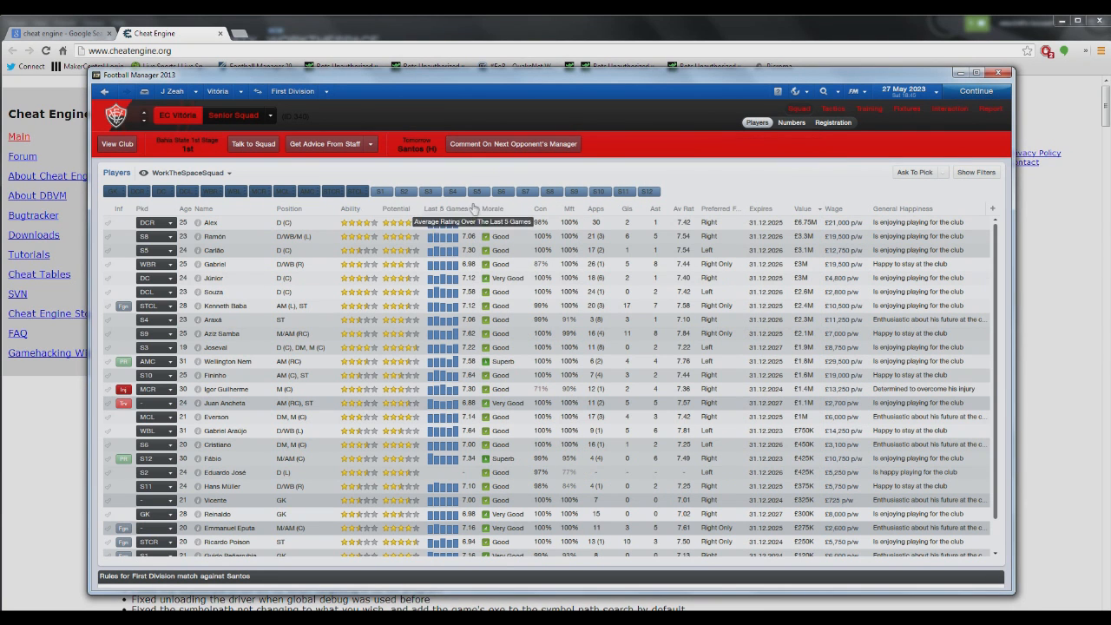
{"action": "mouse_move", "coordinate": [261, 104]}
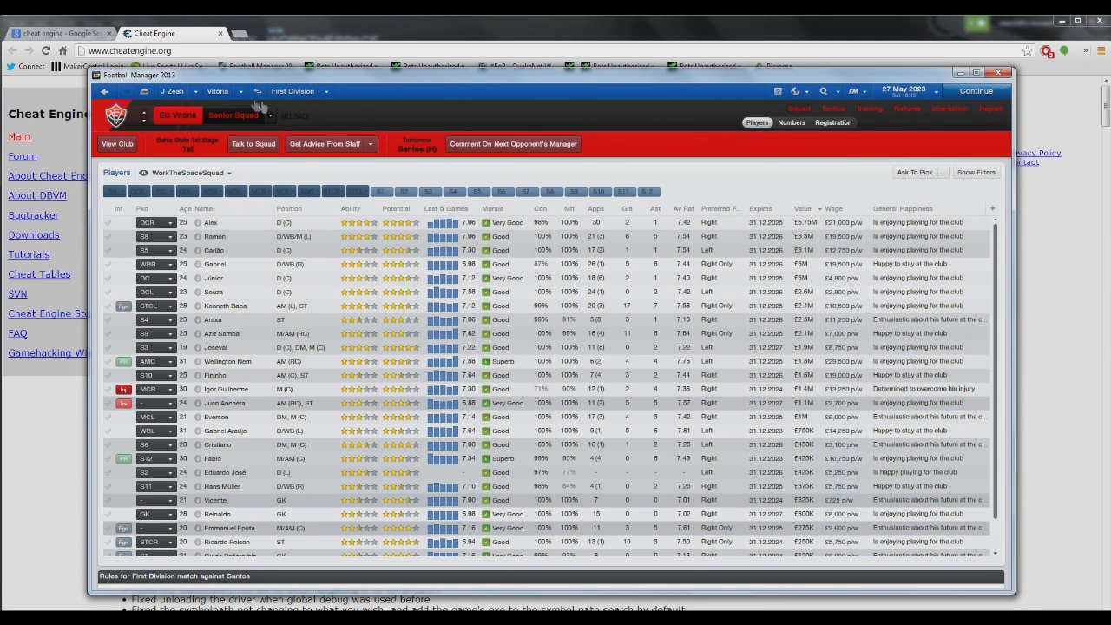
Continue processing days until the 28 May Santos home fixture appears
{"action": "left_click", "coordinate": [217, 92]}
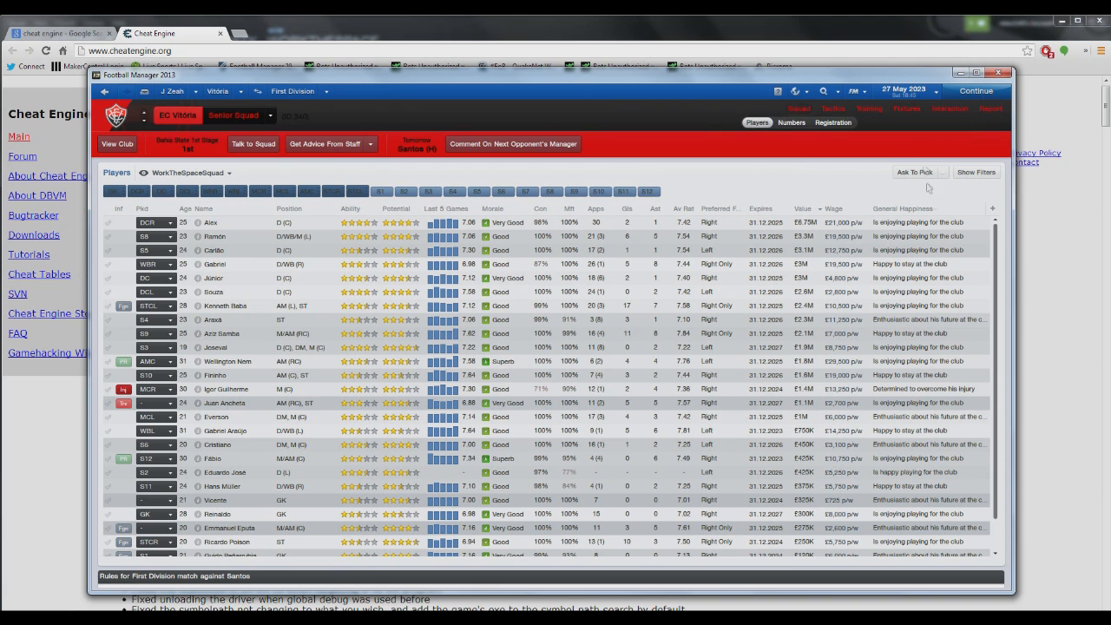
{"action": "left_click", "coordinate": [975, 90]}
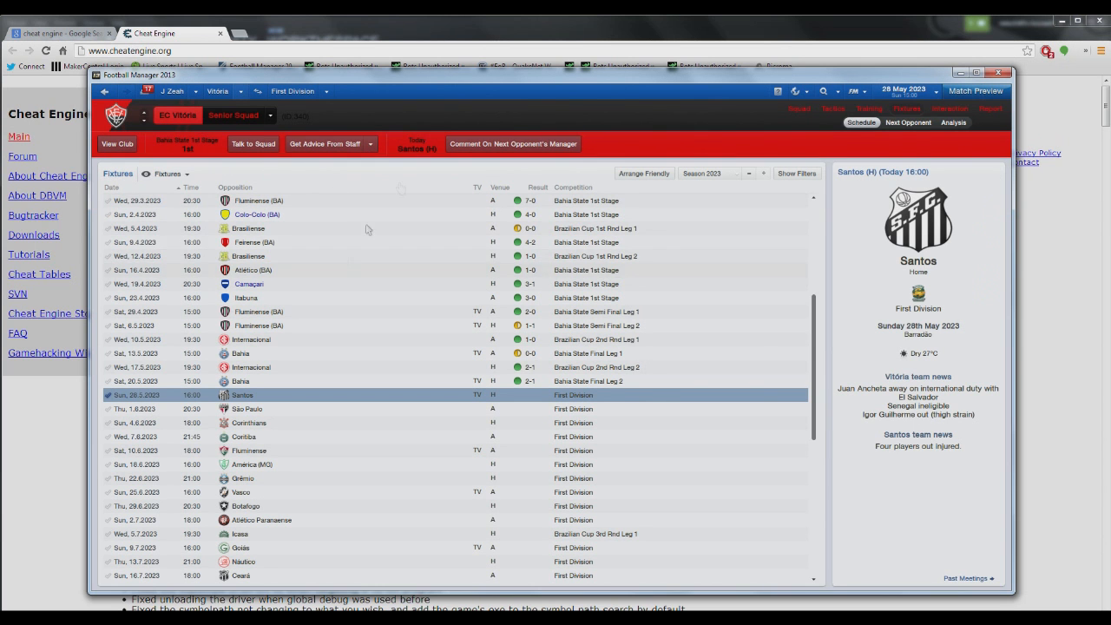
{"action": "mouse_move", "coordinate": [396, 147]}
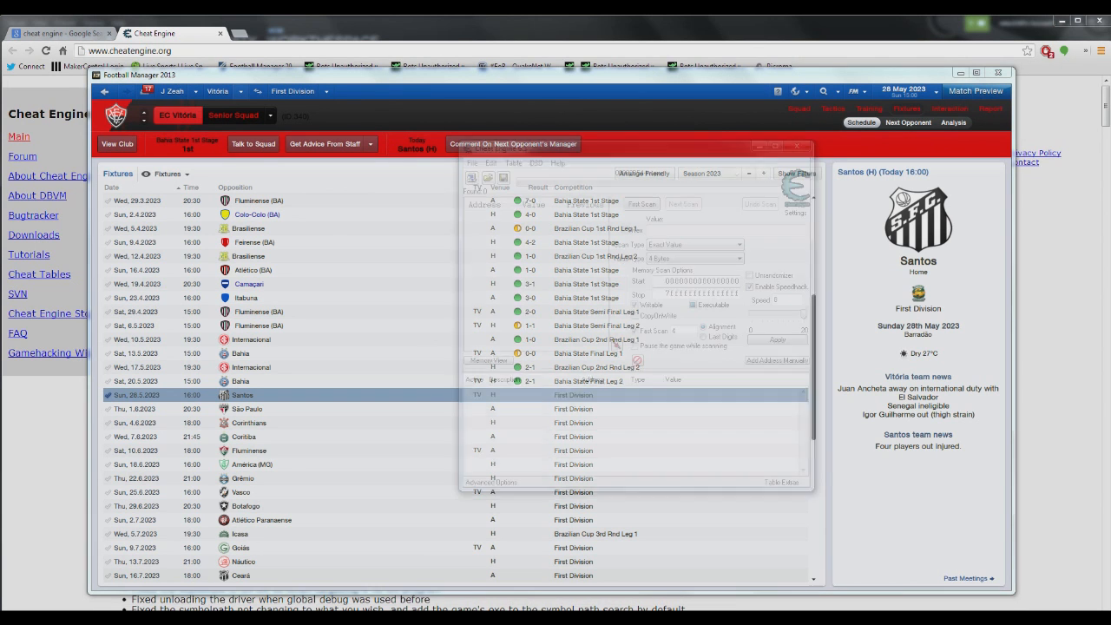
Reopen fm.exe from the Process List, then re-enable and apply Speedhack
{"action": "left_click", "coordinate": [472, 178]}
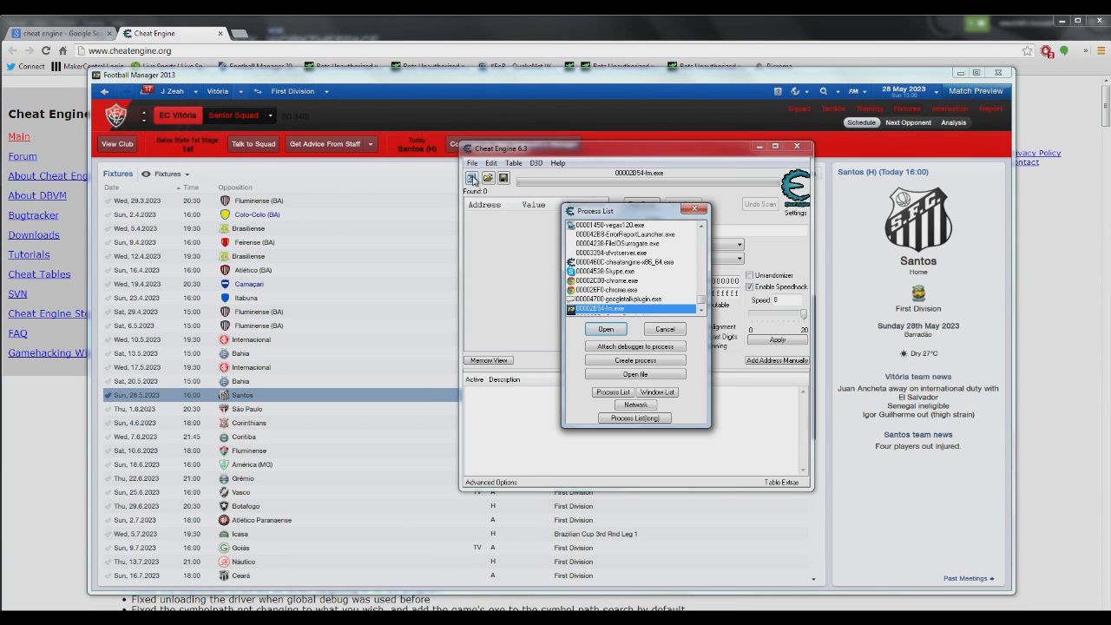
{"action": "left_click", "coordinate": [605, 328]}
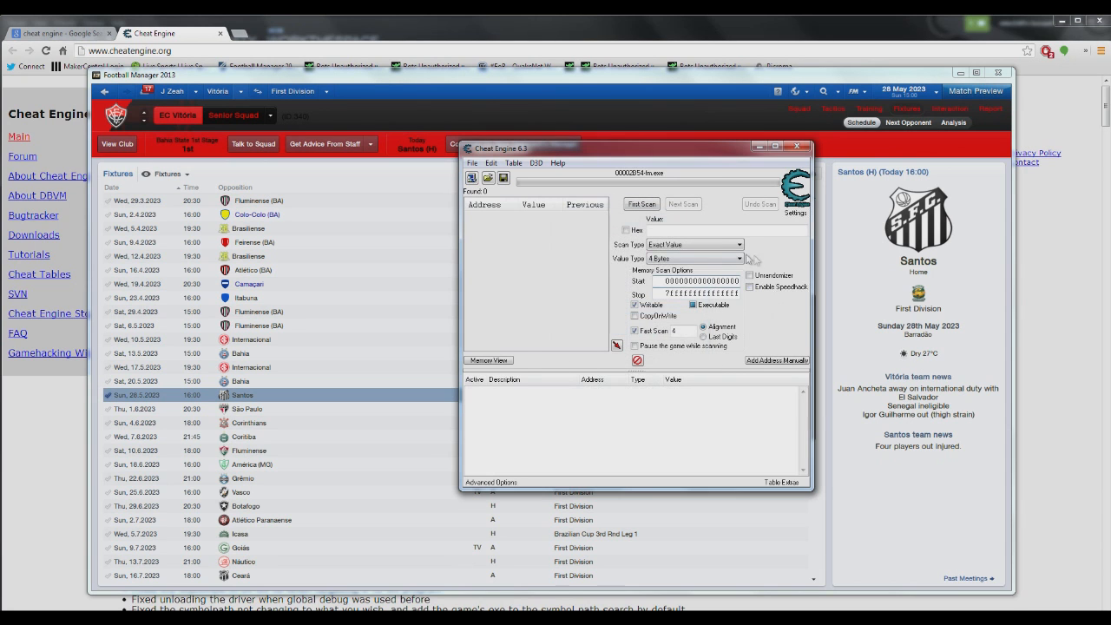
{"action": "left_click", "coordinate": [750, 286]}
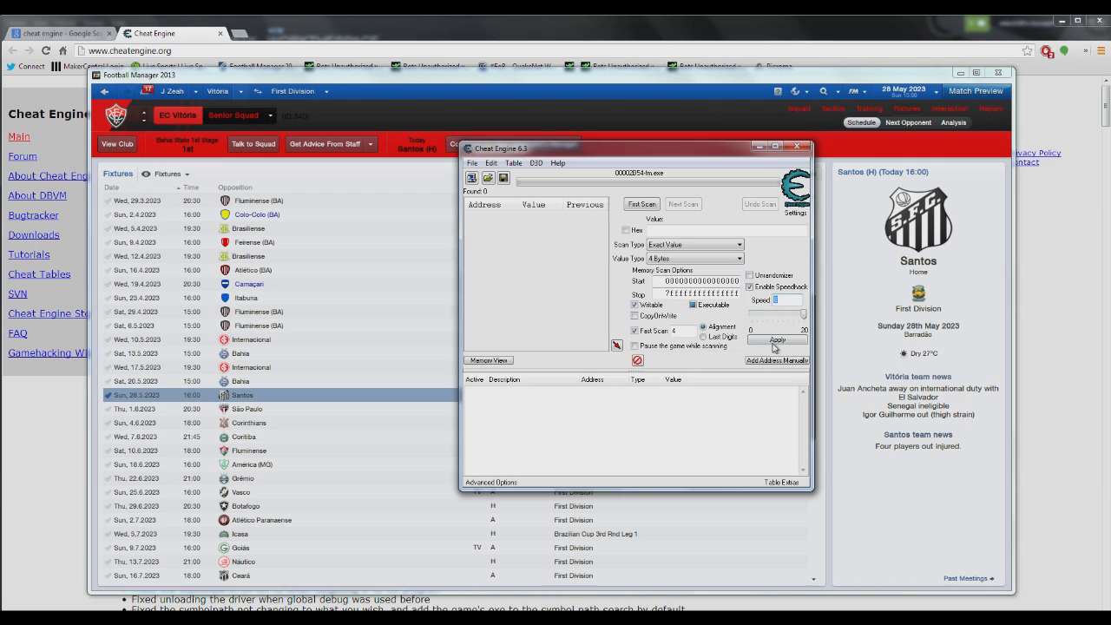
{"action": "left_click", "coordinate": [749, 287]}
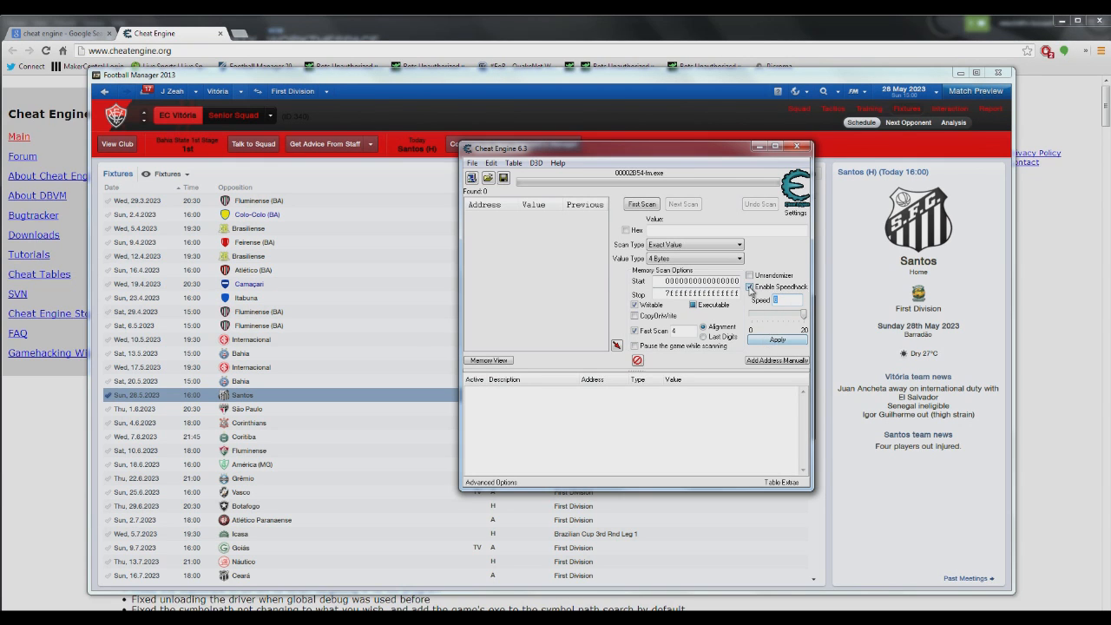
{"action": "left_click", "coordinate": [750, 287]}
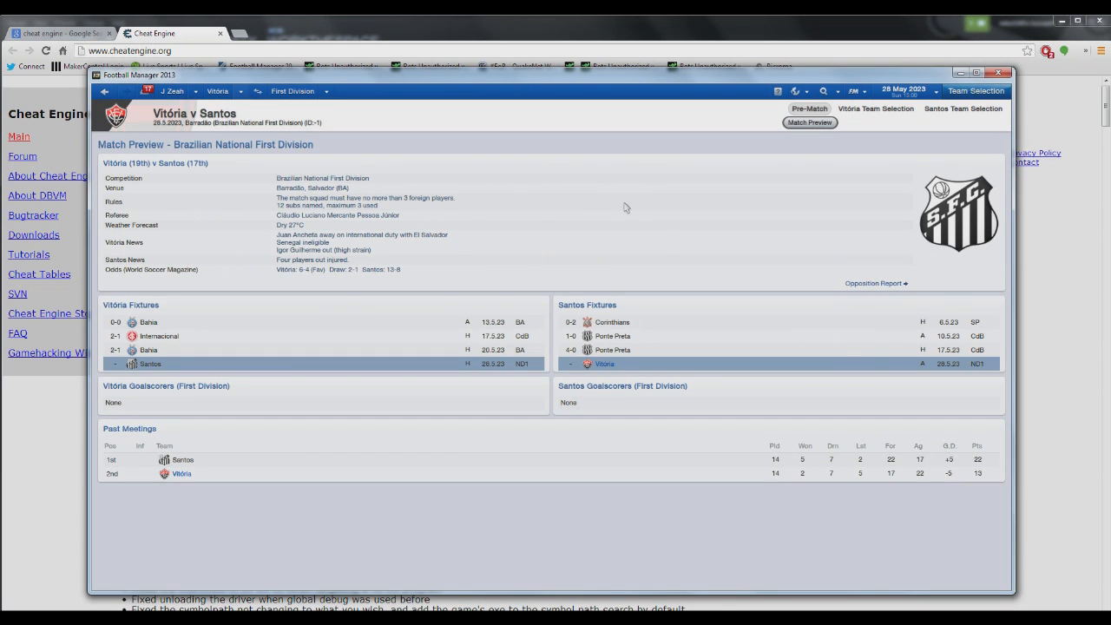
{"action": "mouse_move", "coordinate": [531, 181]}
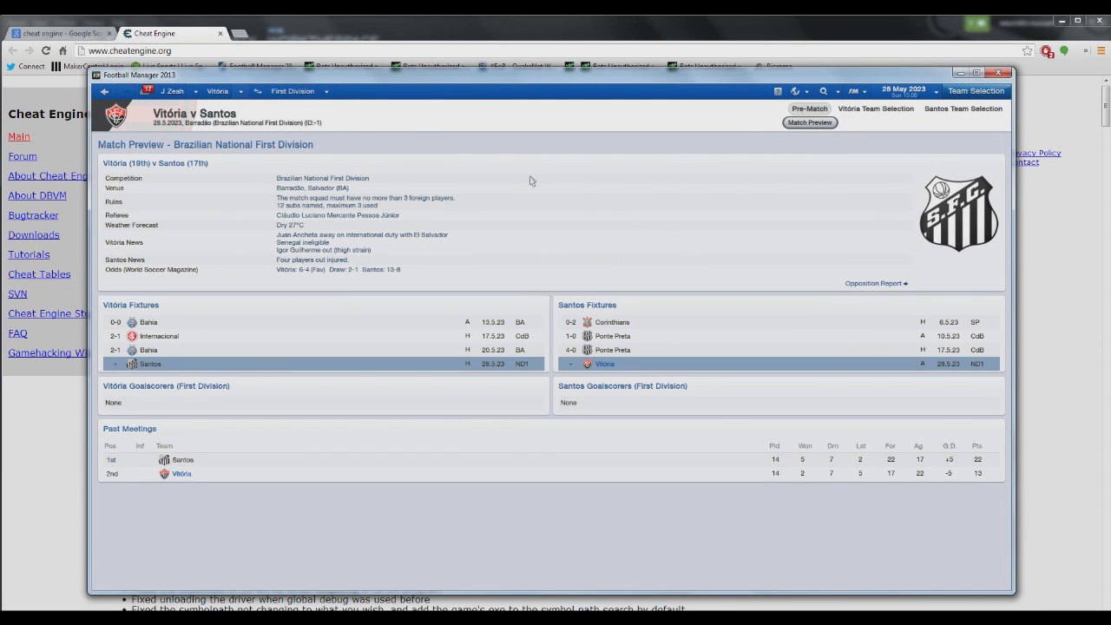
{"action": "mouse_move", "coordinate": [510, 185]}
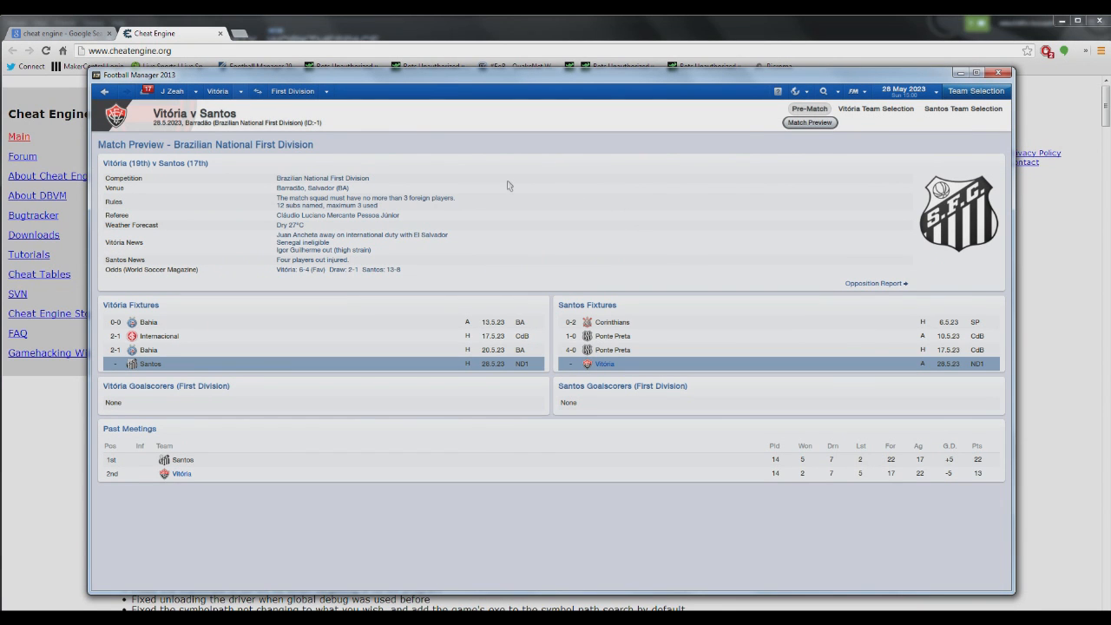